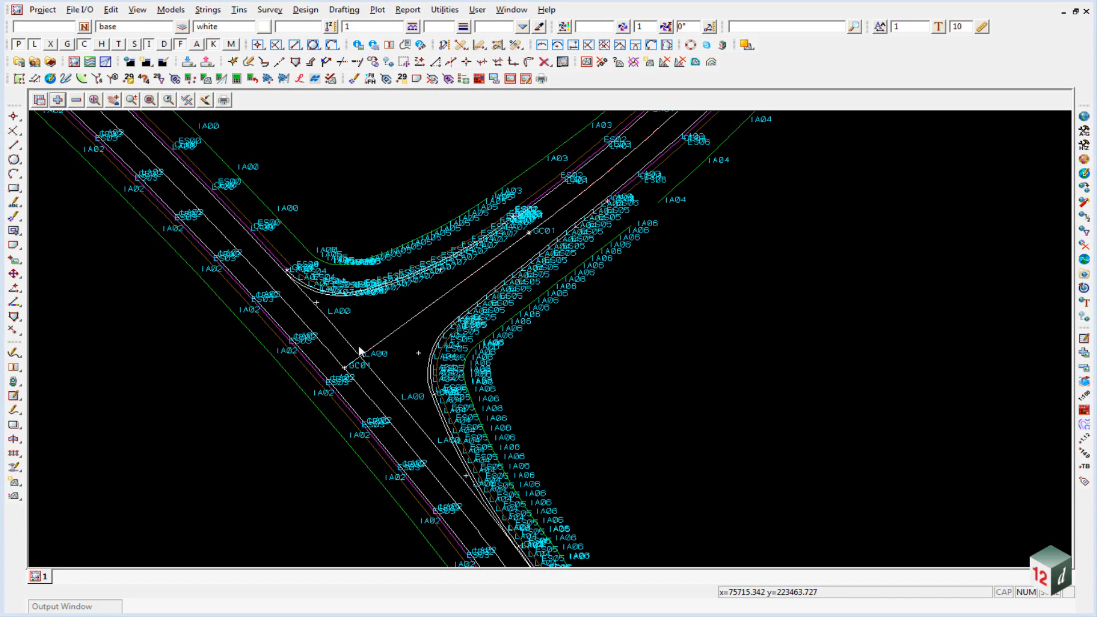
{"action": "mouse_move", "coordinate": [130, 159]}
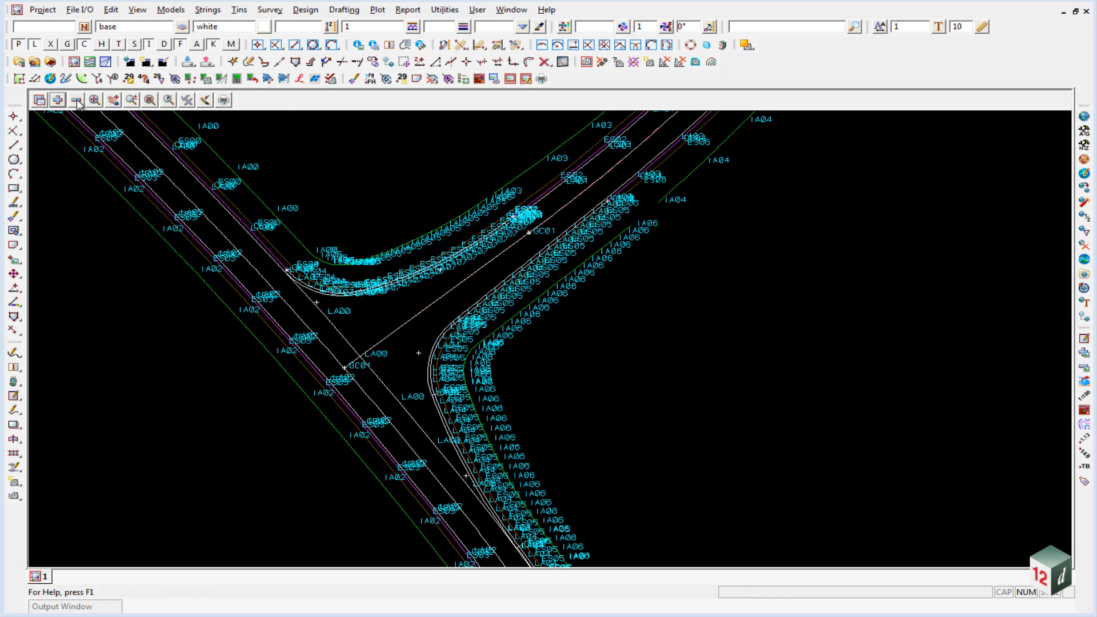
{"action": "mouse_move", "coordinate": [76, 99]}
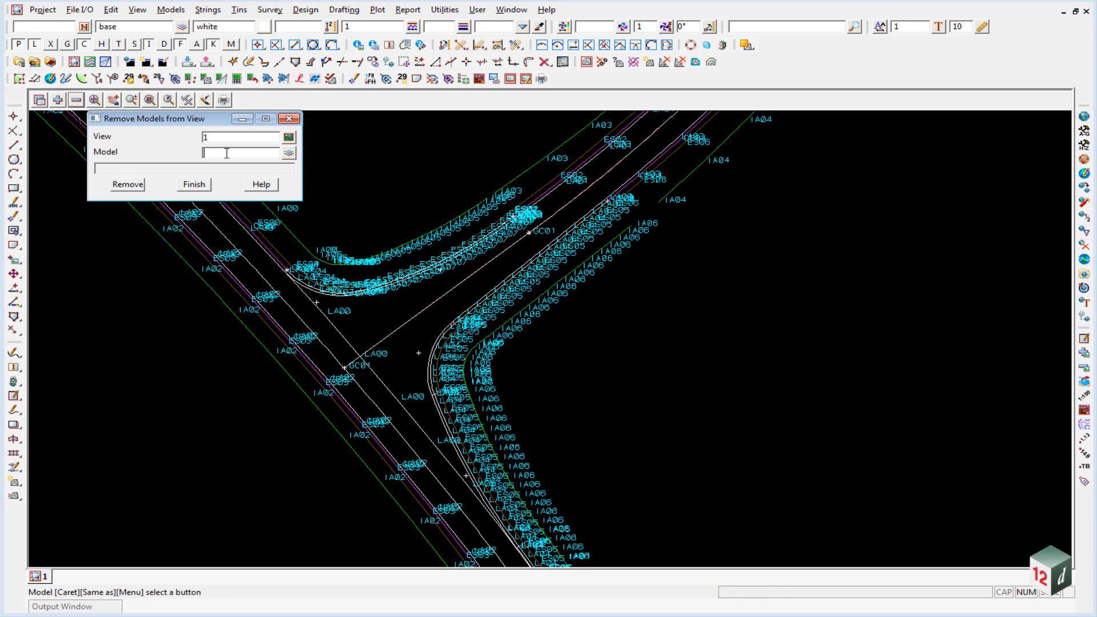
Remove every model matching *ALI* from view 1, confirm, and finish
{"action": "type", "text": "*"}
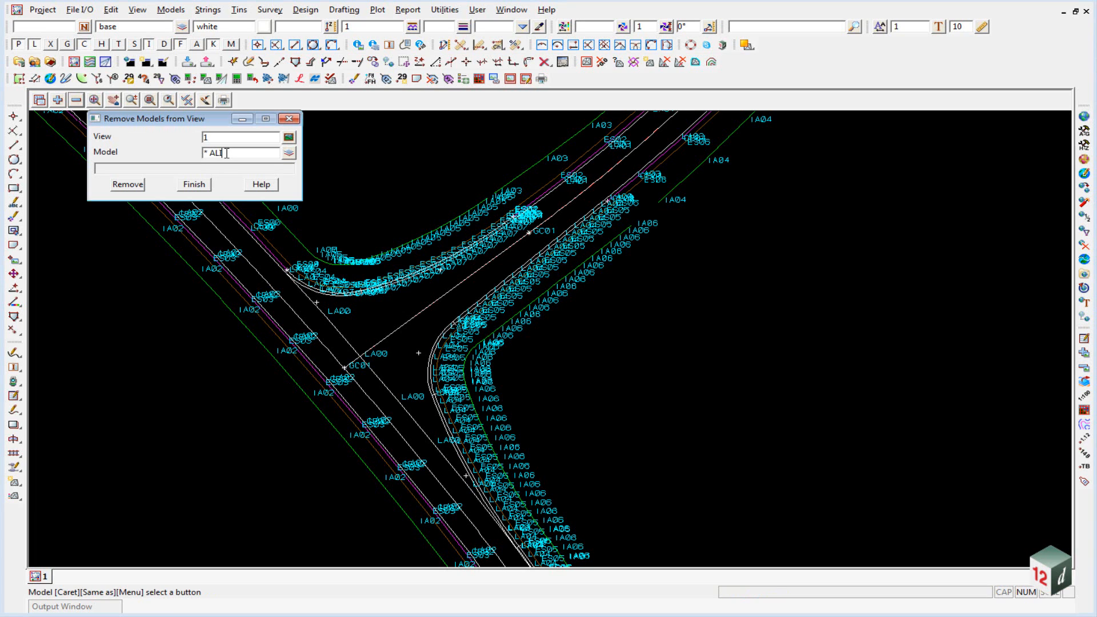
{"action": "type", "text": "*"}
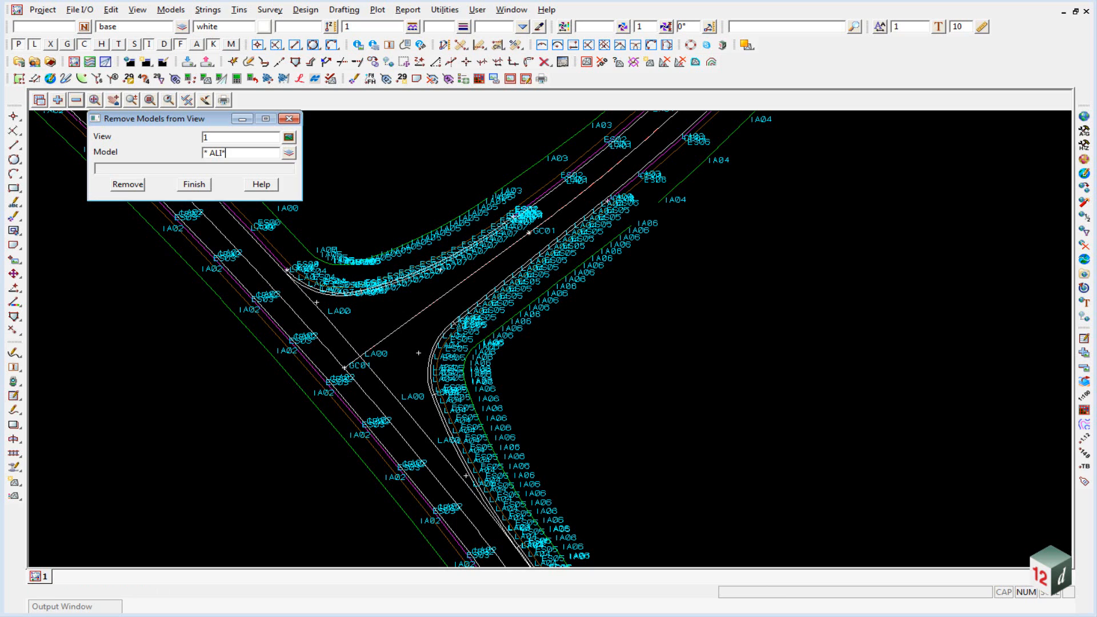
{"action": "left_click", "coordinate": [127, 184]}
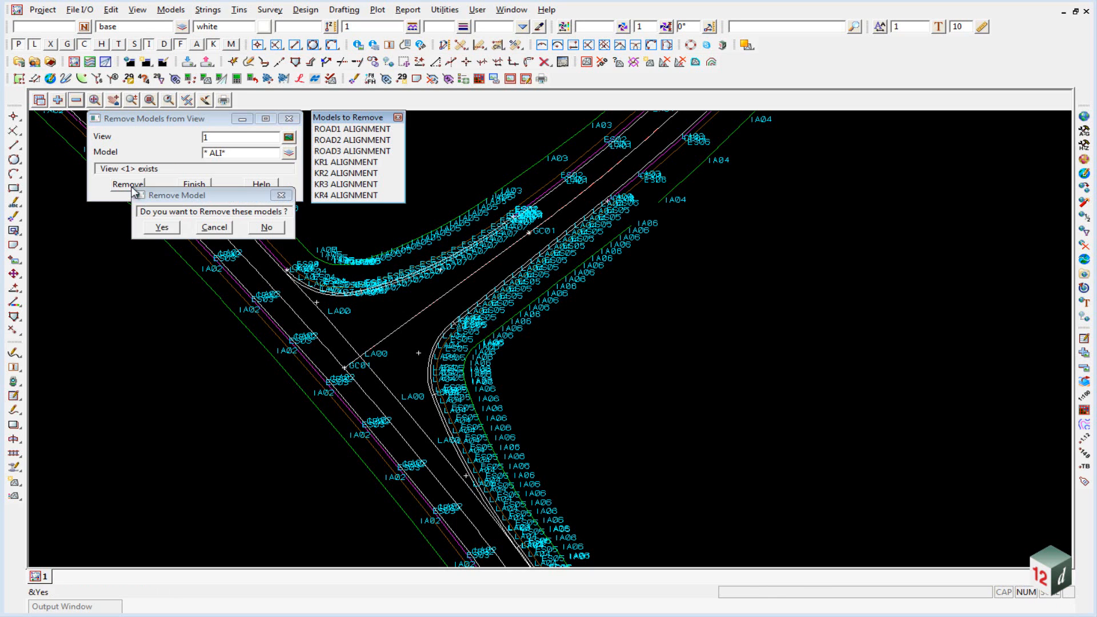
{"action": "mouse_move", "coordinate": [356, 200]}
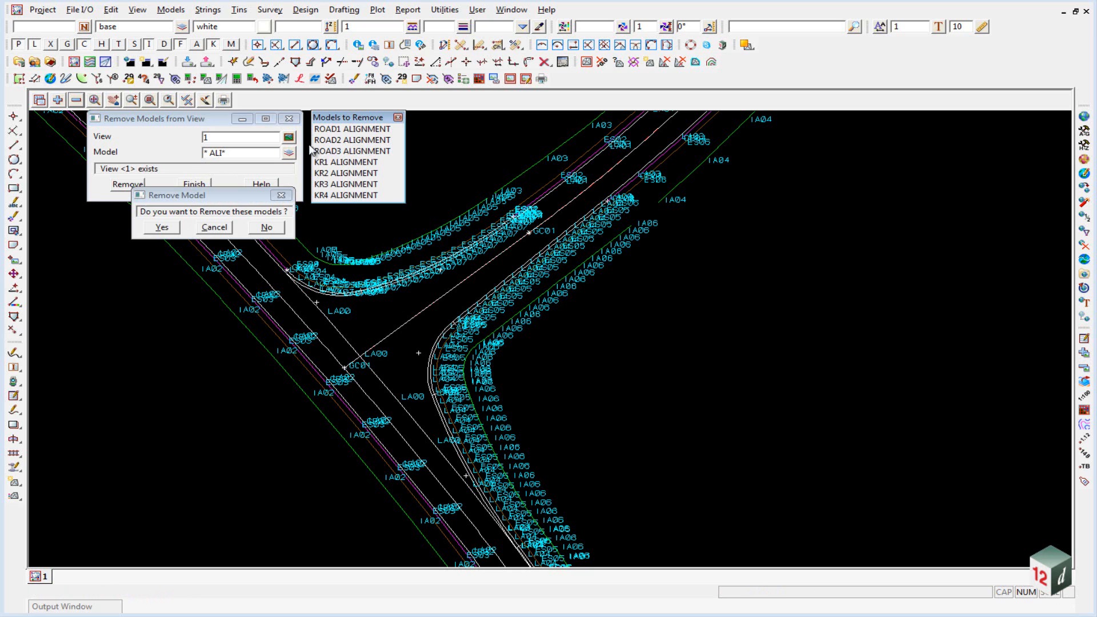
{"action": "mouse_move", "coordinate": [329, 173]}
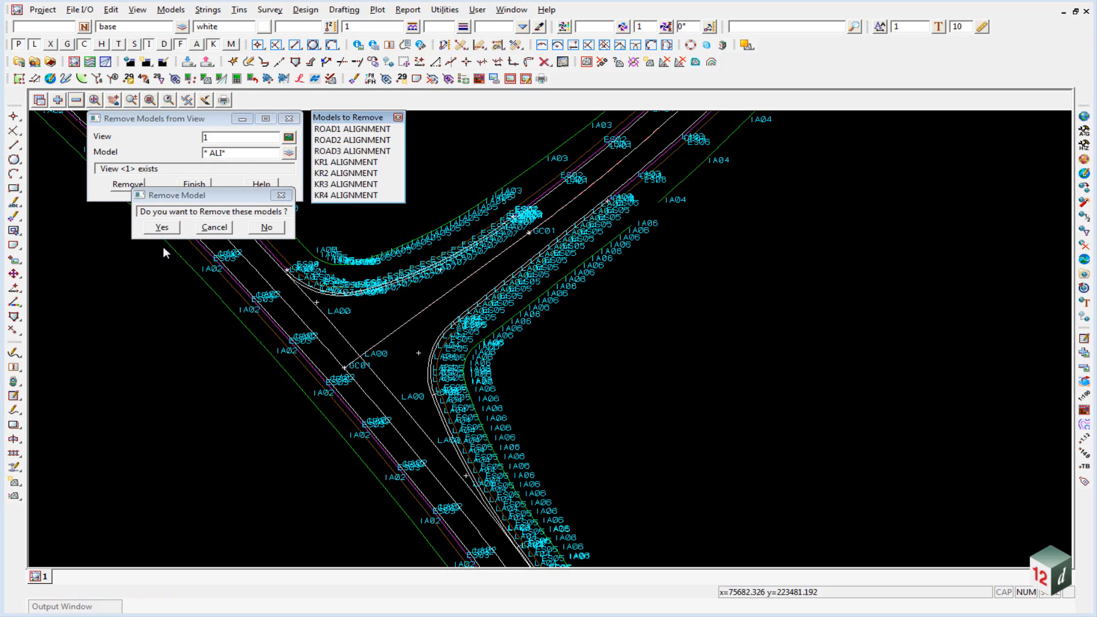
{"action": "left_click", "coordinate": [162, 228]}
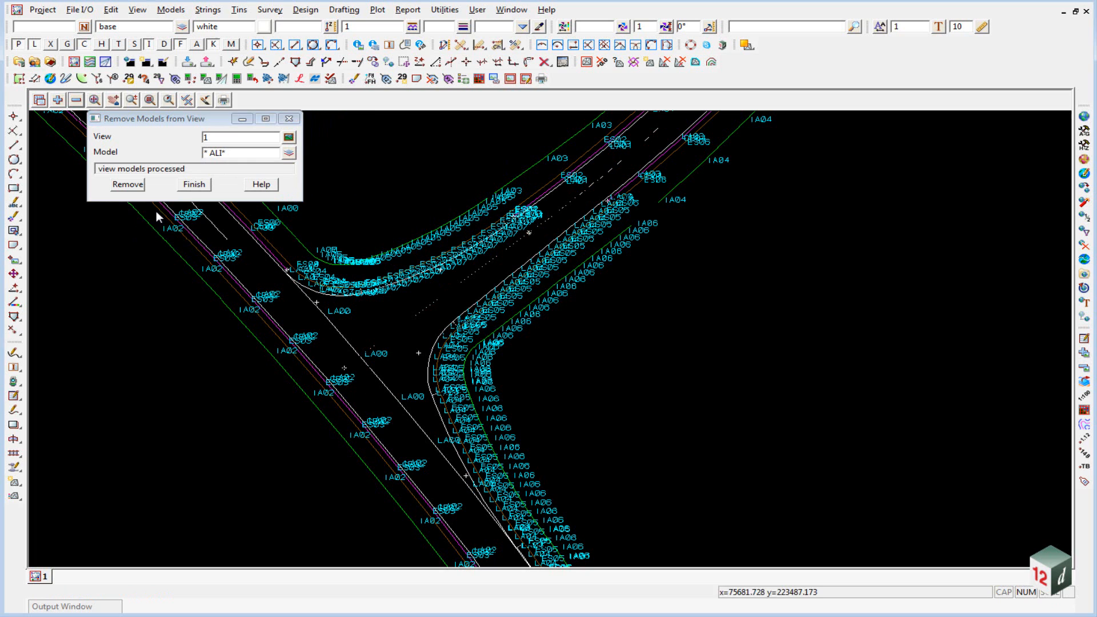
{"action": "left_click", "coordinate": [193, 184]}
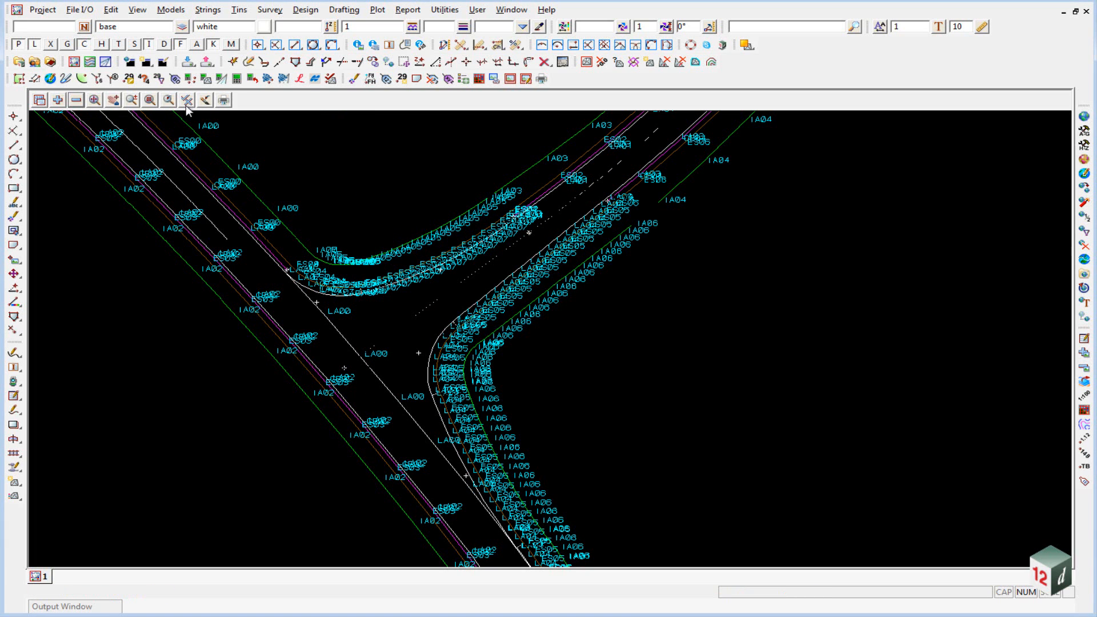
Switch Text off in view 1 and start the Convert String Types tool
{"action": "left_click", "coordinate": [186, 100]}
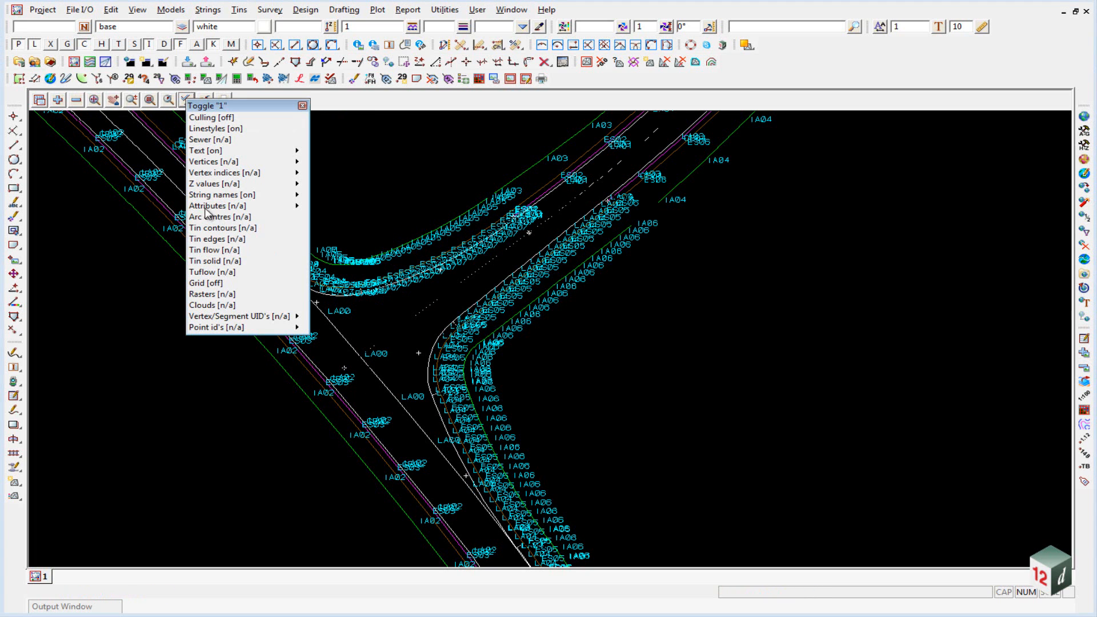
{"action": "left_click", "coordinate": [204, 151]}
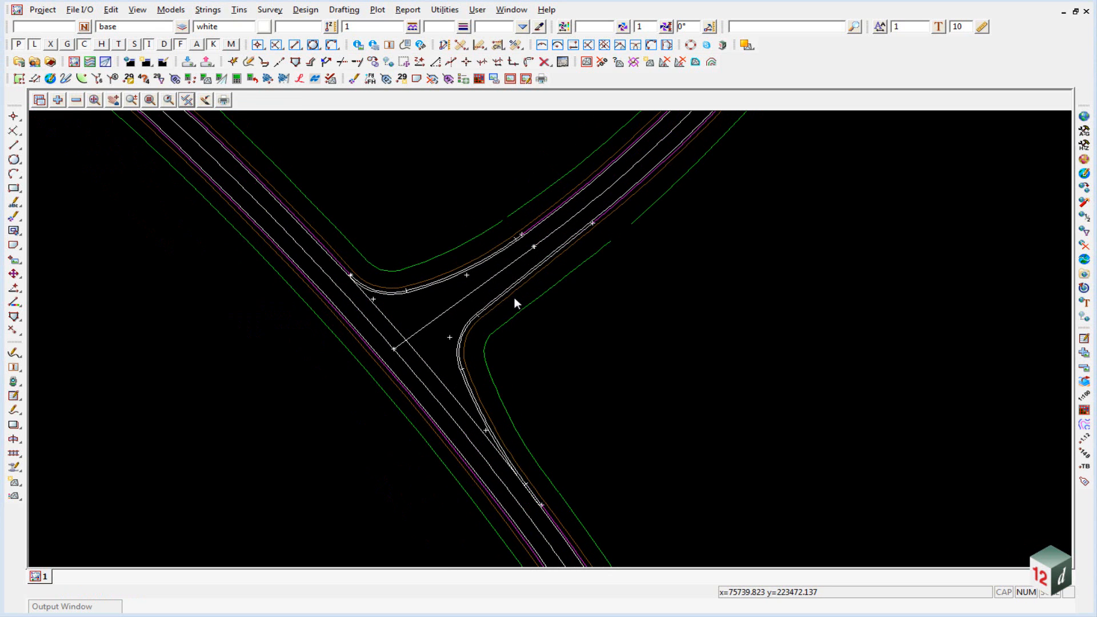
{"action": "mouse_move", "coordinate": [865, 275]}
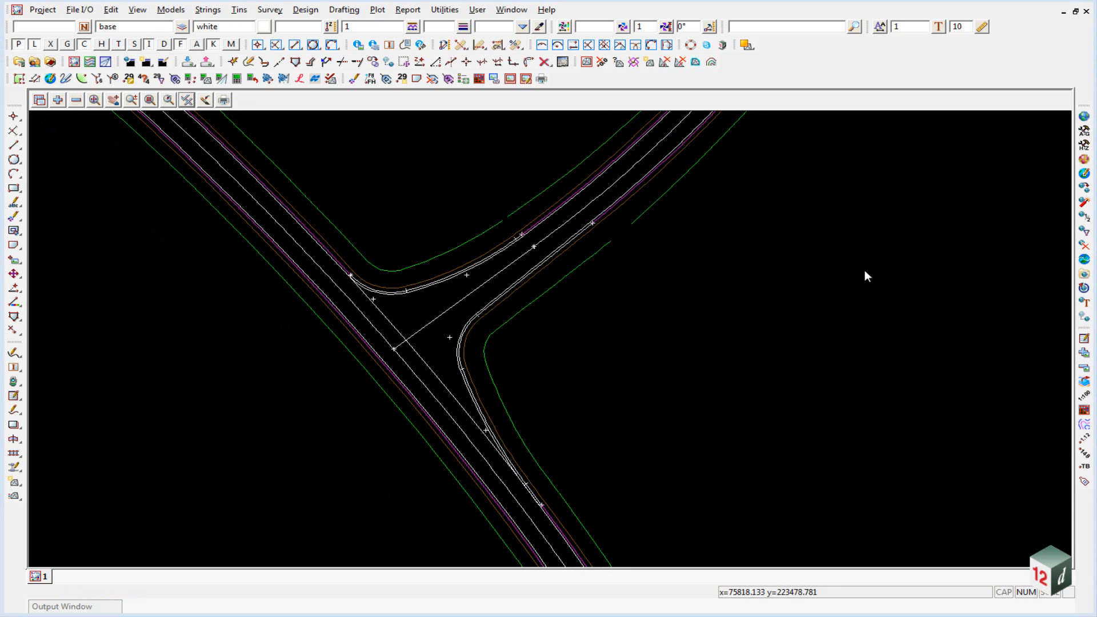
{"action": "mouse_move", "coordinate": [903, 215]}
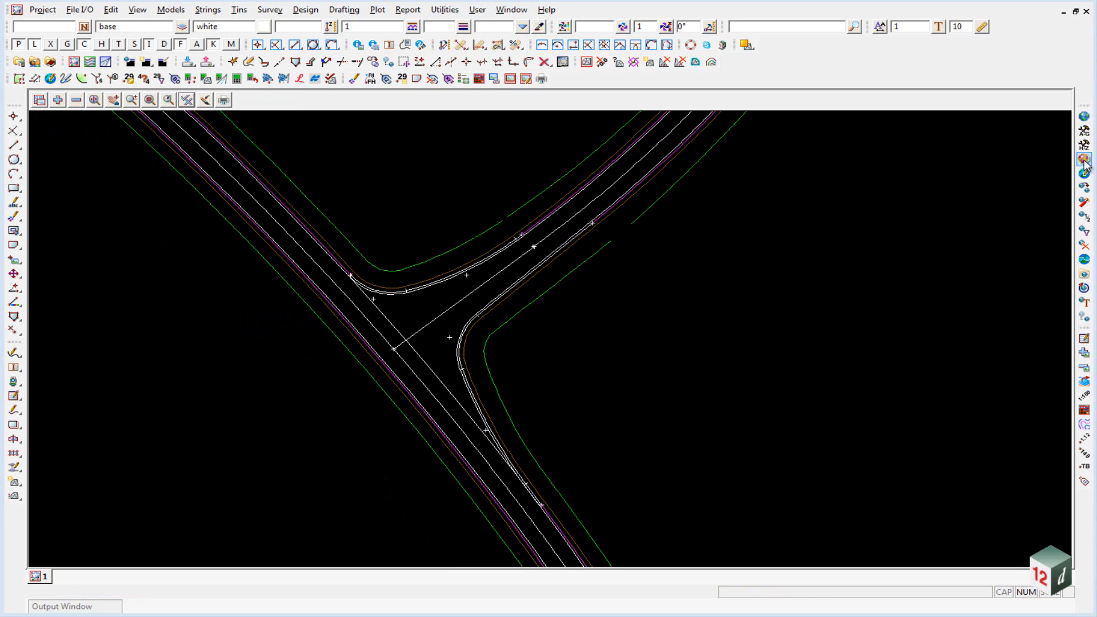
{"action": "mouse_move", "coordinate": [1084, 174]}
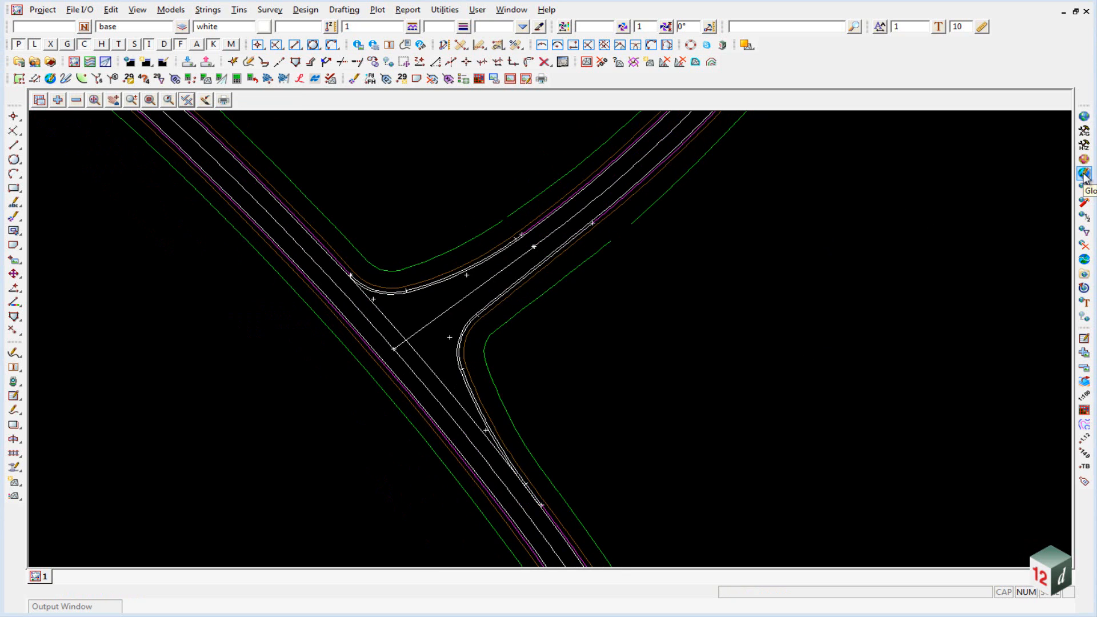
{"action": "left_click", "coordinate": [1084, 173]}
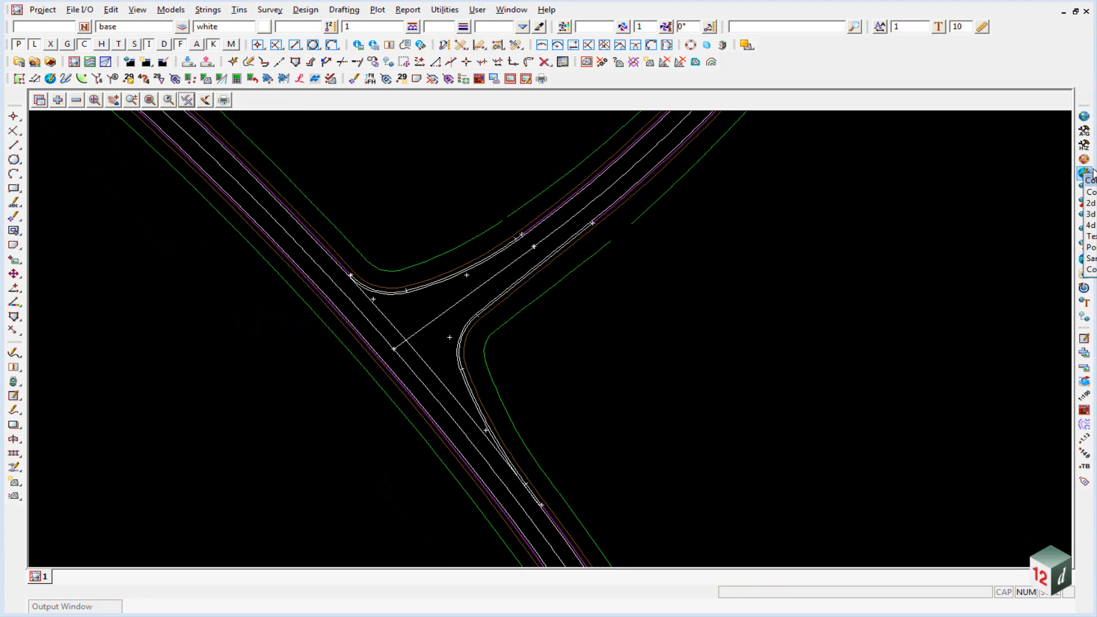
{"action": "left_click", "coordinate": [1084, 171]}
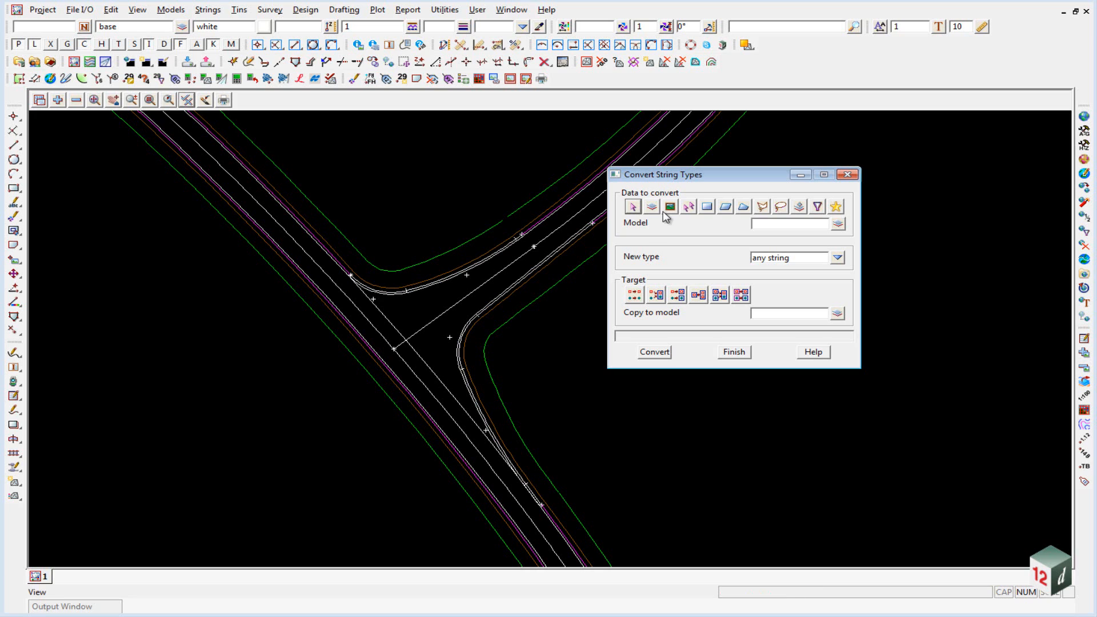
{"action": "mouse_move", "coordinate": [720, 182]}
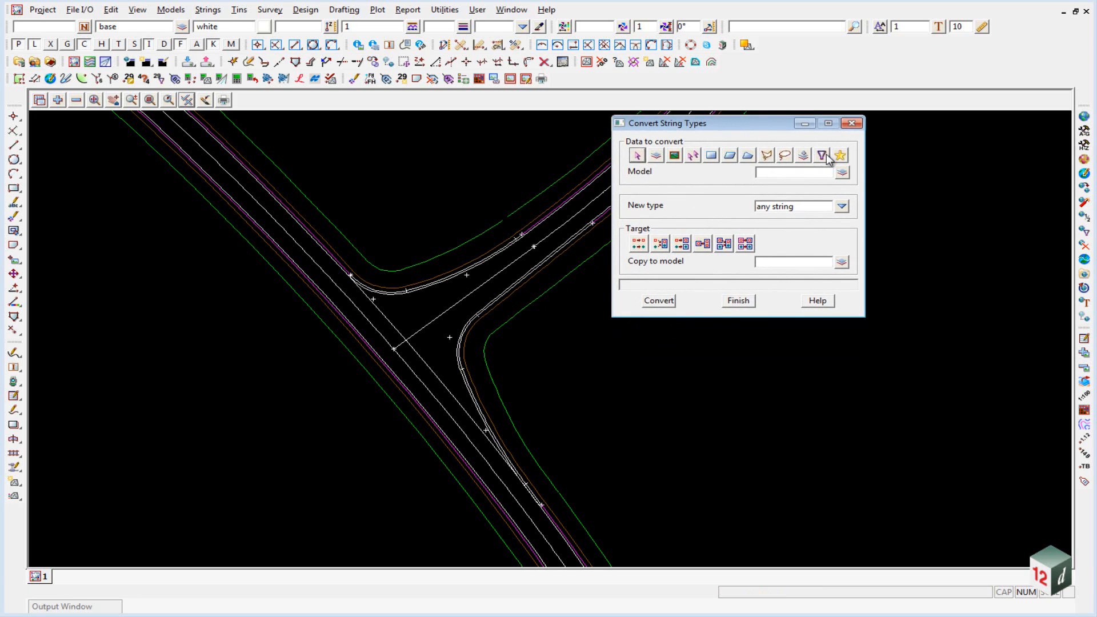
Filter the conversion data by String Info type Alignment, selecting 7 elements
{"action": "left_click", "coordinate": [822, 155]}
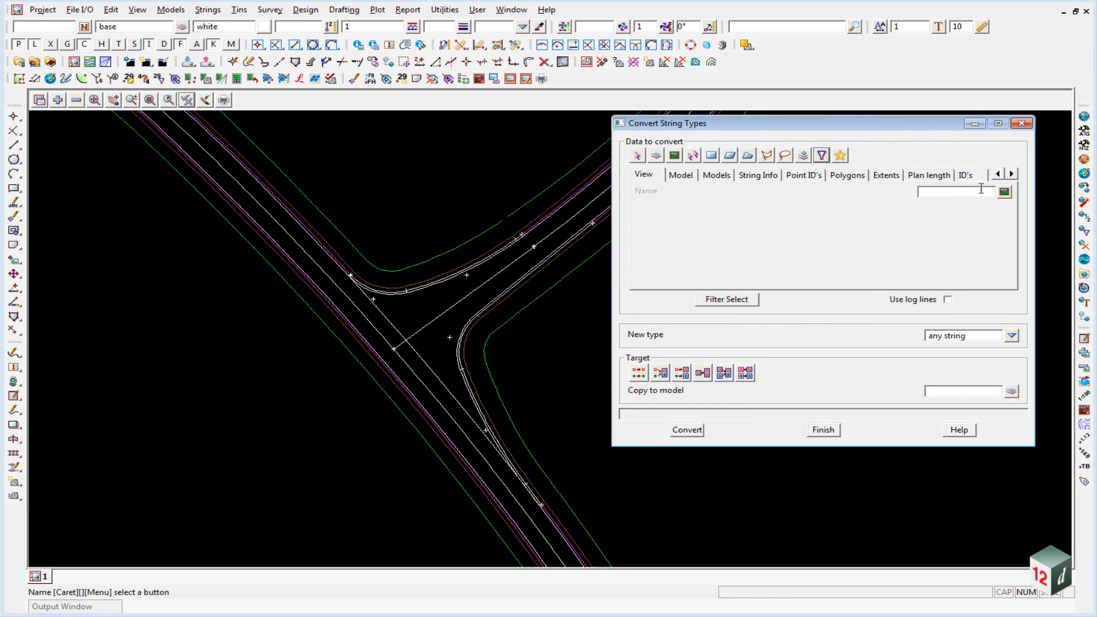
{"action": "left_click", "coordinate": [1005, 193]}
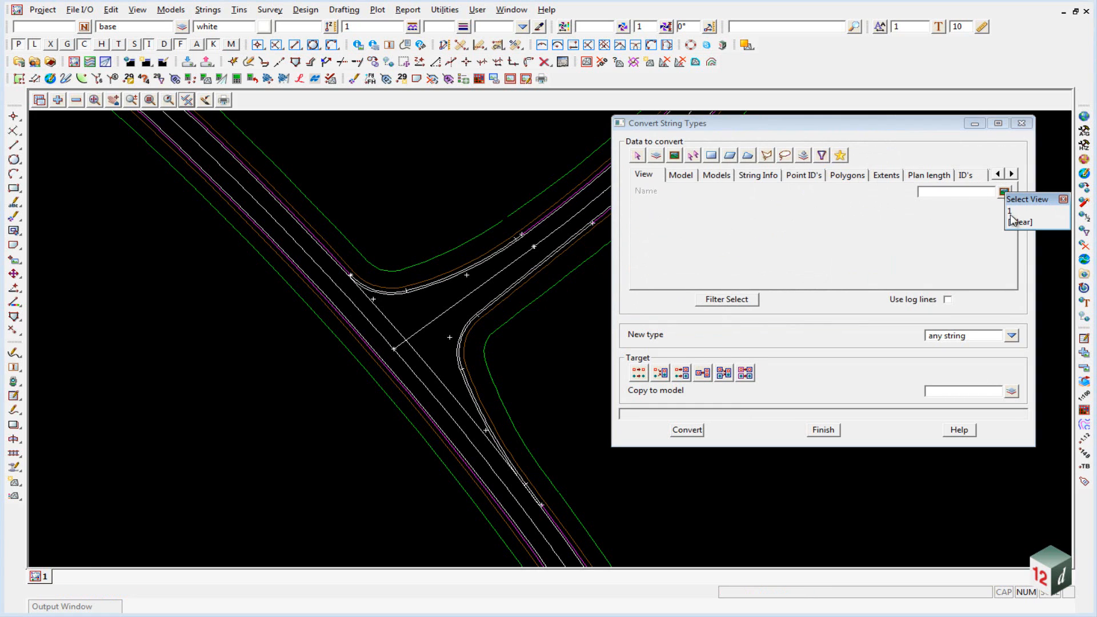
{"action": "left_click", "coordinate": [758, 175]}
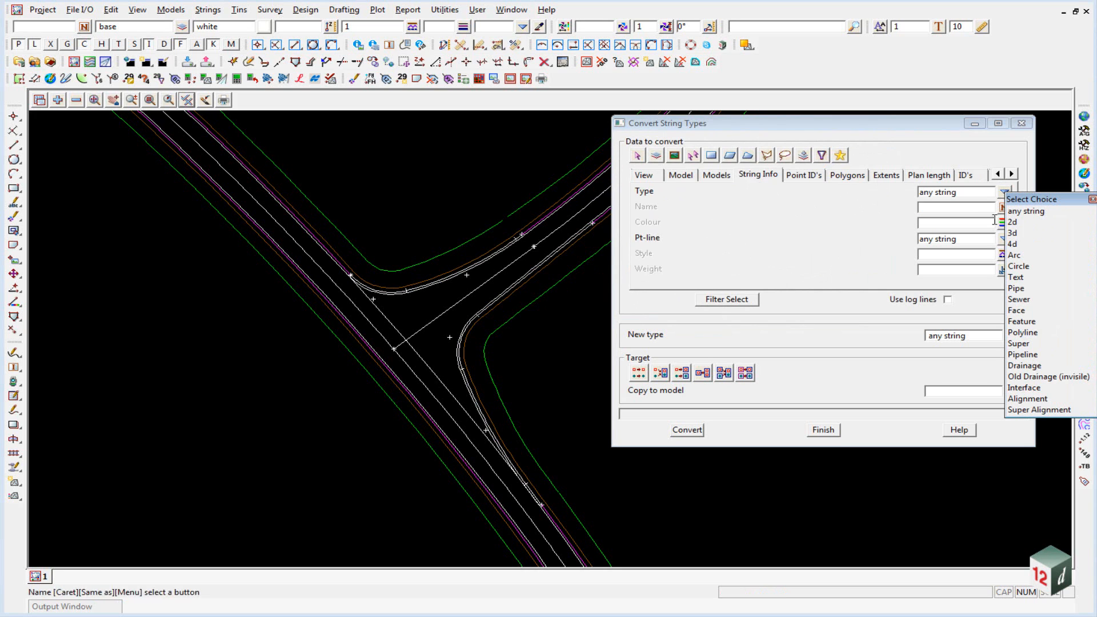
{"action": "left_click", "coordinate": [1027, 399]}
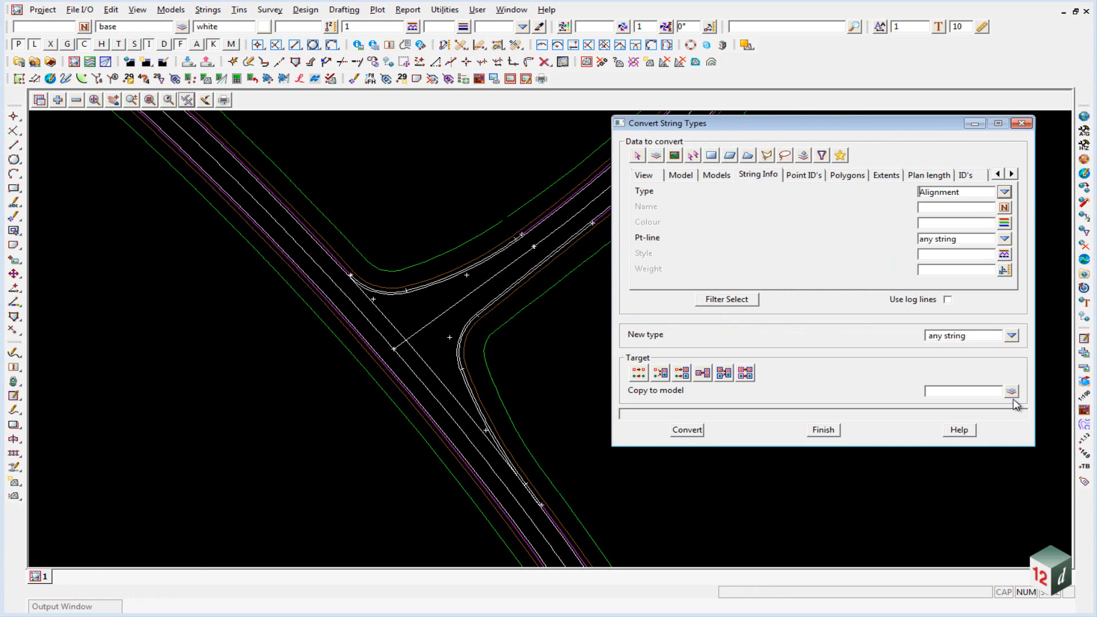
{"action": "mouse_move", "coordinate": [726, 298]}
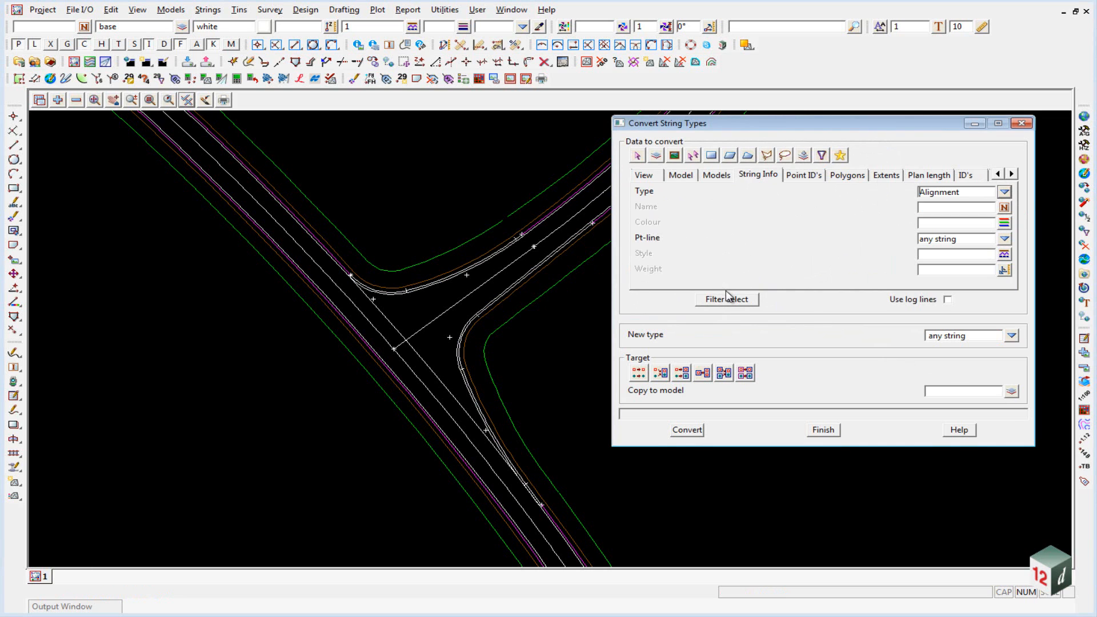
{"action": "left_click", "coordinate": [726, 299]}
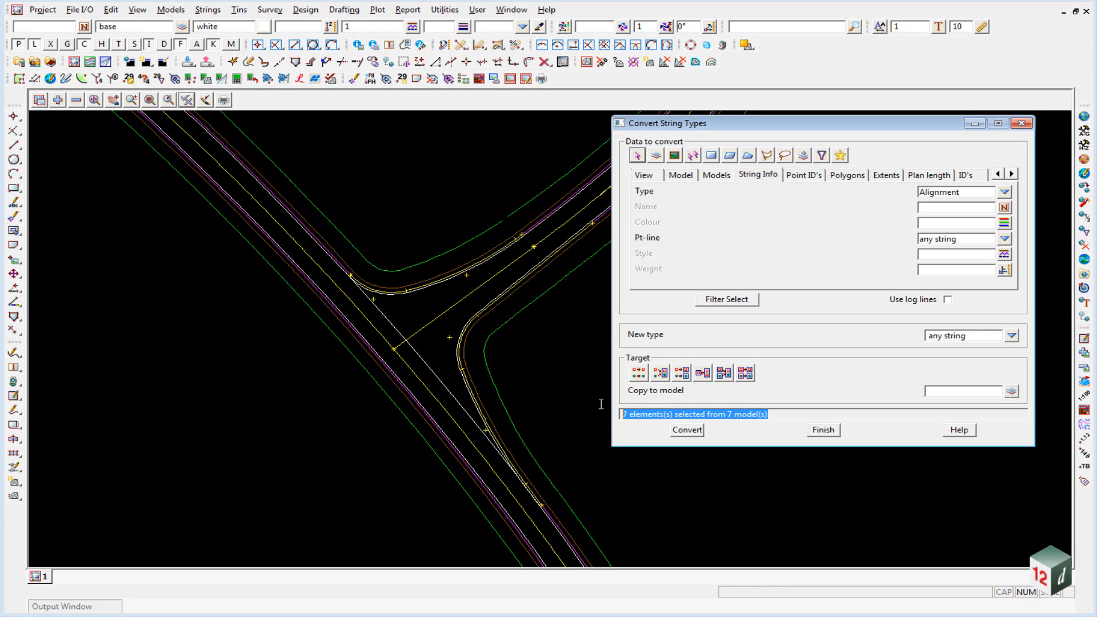
{"action": "mouse_move", "coordinate": [704, 325]}
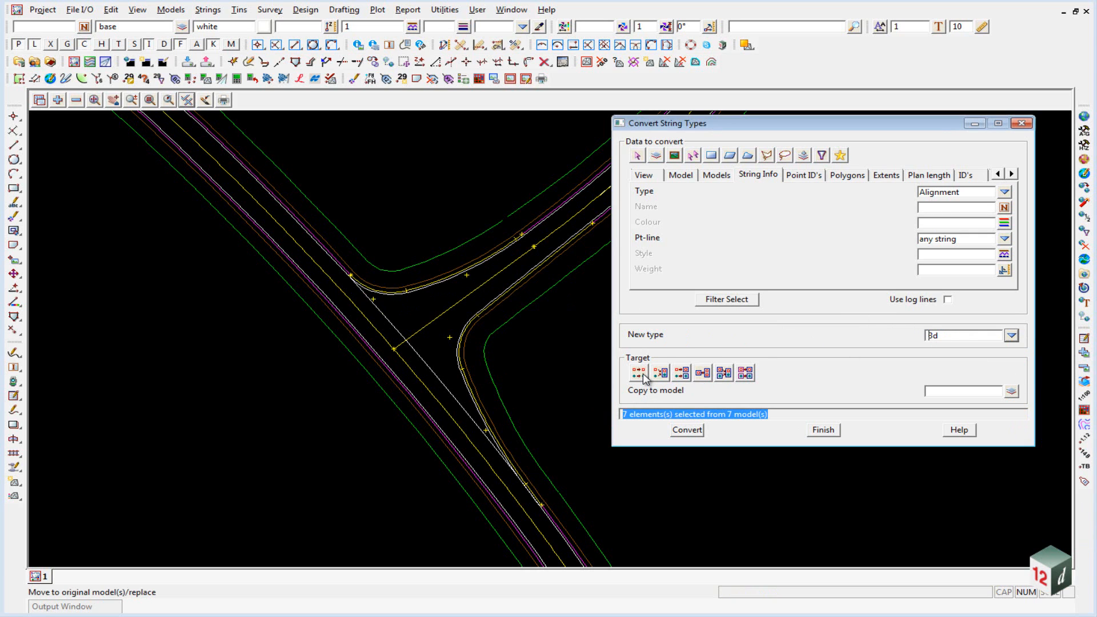
{"action": "mouse_move", "coordinate": [641, 377]}
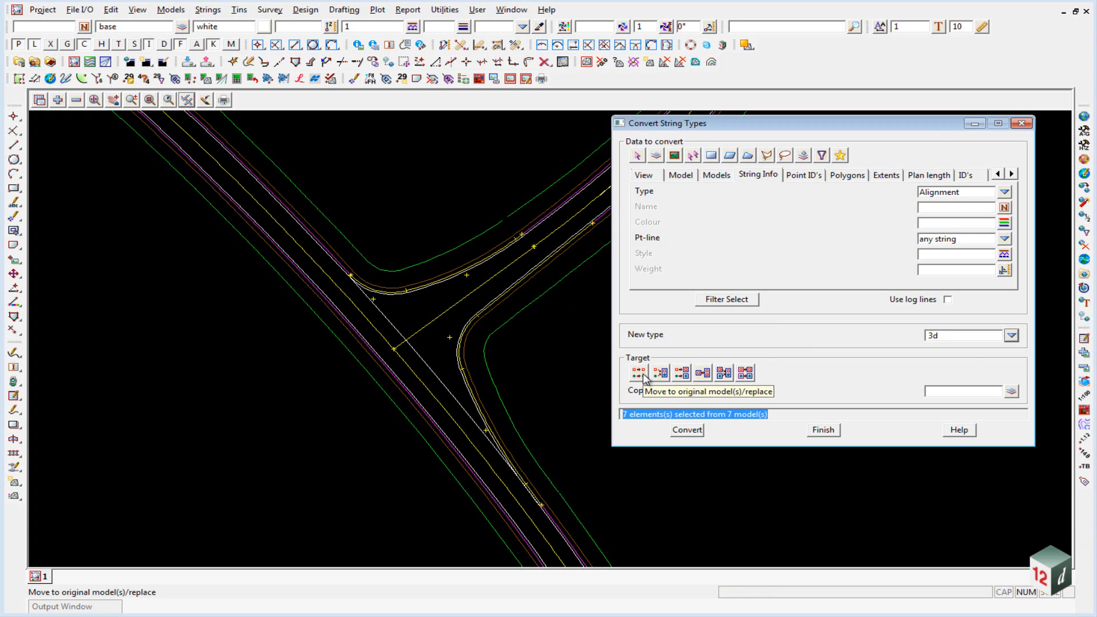
Convert the Alignment strings to 3d, replacing the originals in their models
{"action": "left_click", "coordinate": [639, 372]}
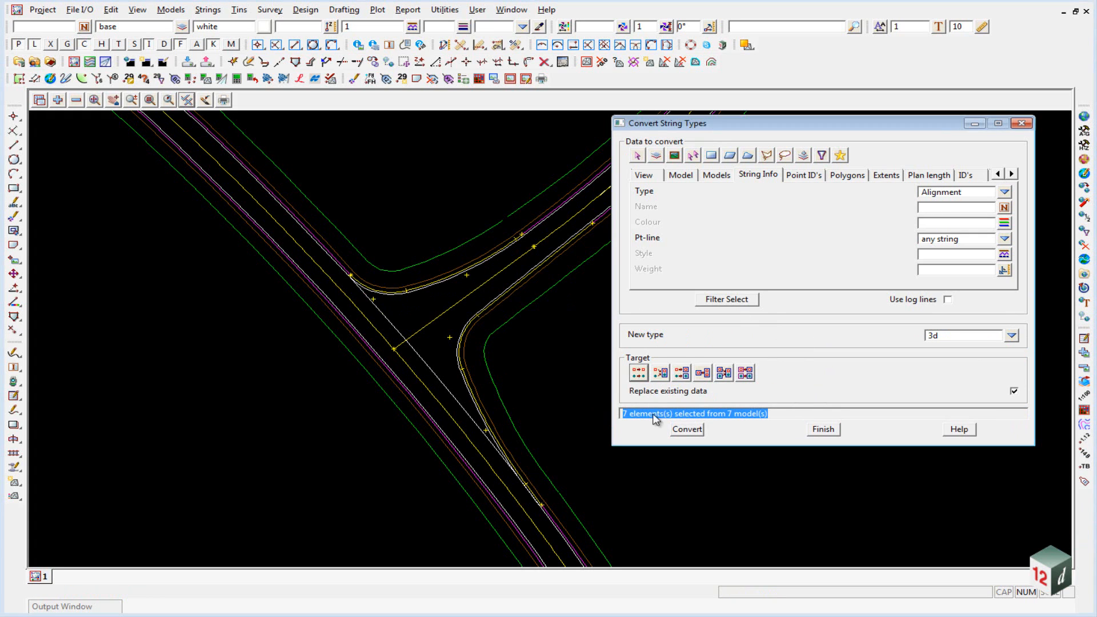
{"action": "left_click", "coordinate": [687, 429]}
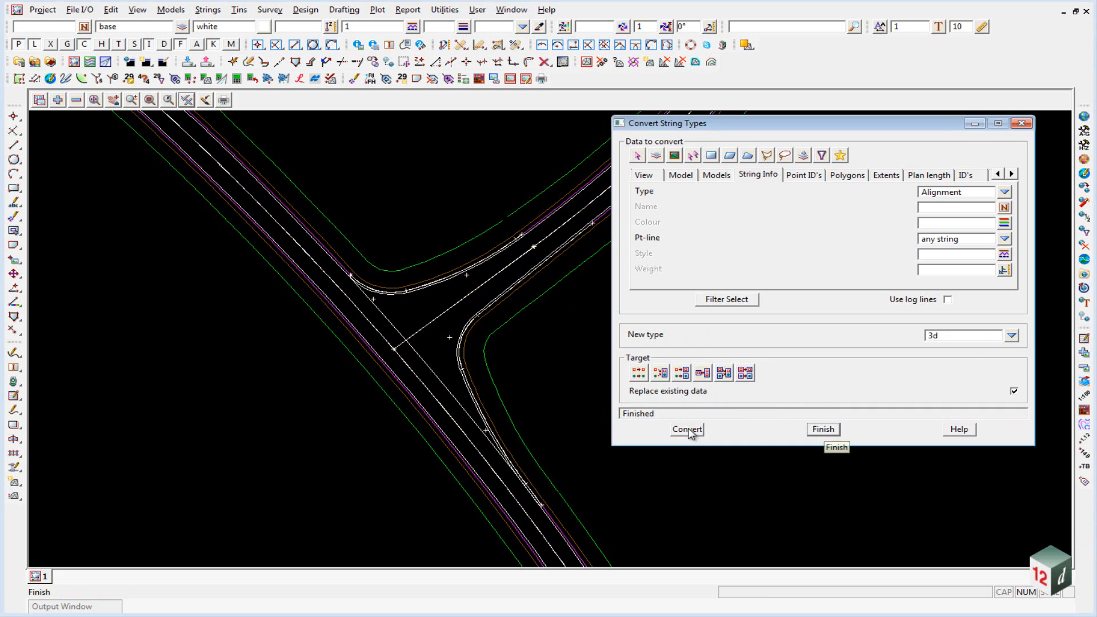
{"action": "mouse_move", "coordinate": [356, 215]}
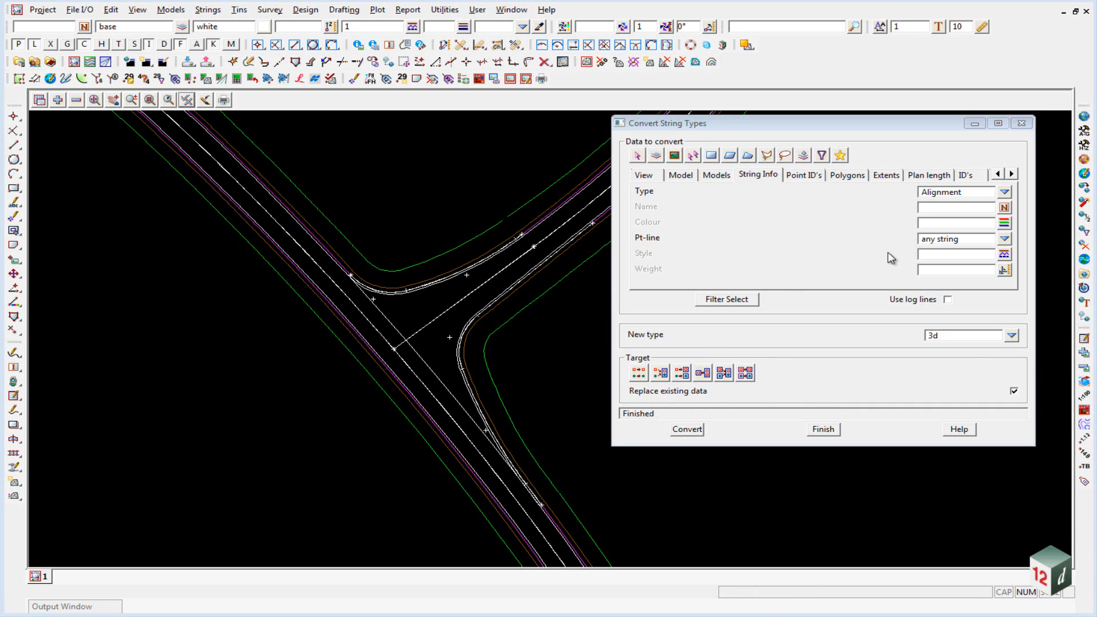
{"action": "mouse_move", "coordinate": [1005, 194]}
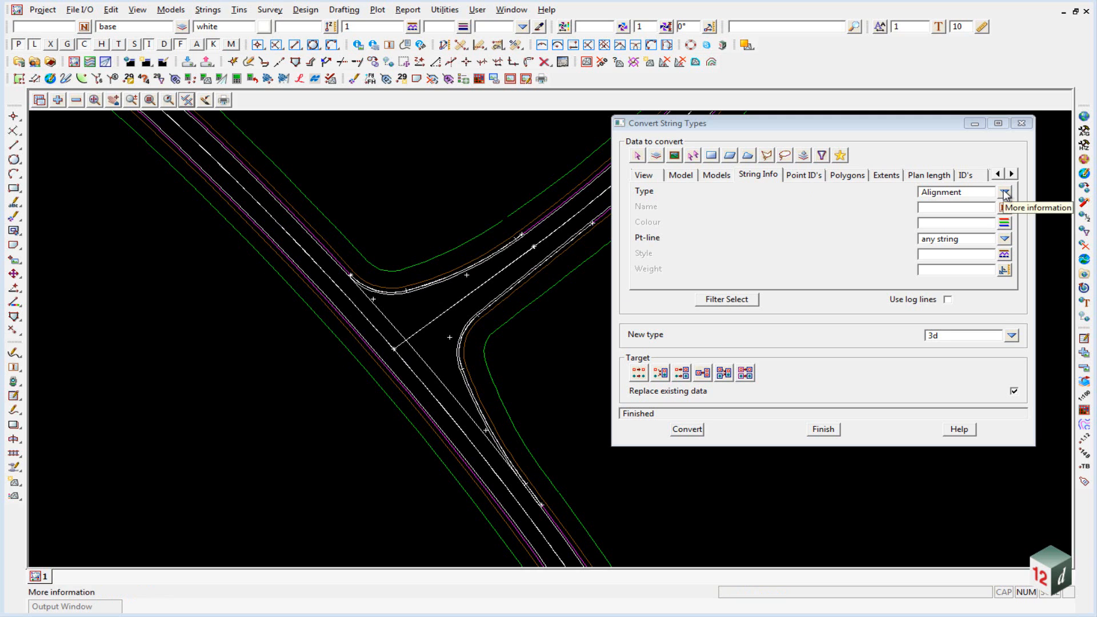
Set the String Info Type filter to 3d and New type to Super
{"action": "left_click", "coordinate": [1005, 193]}
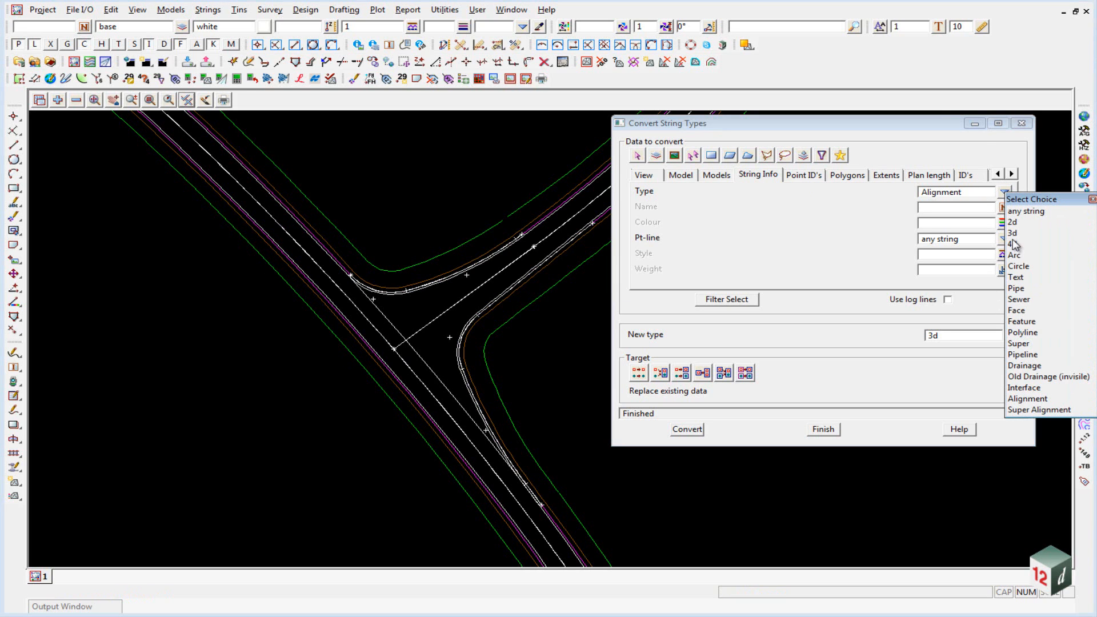
{"action": "left_click", "coordinate": [1012, 233]}
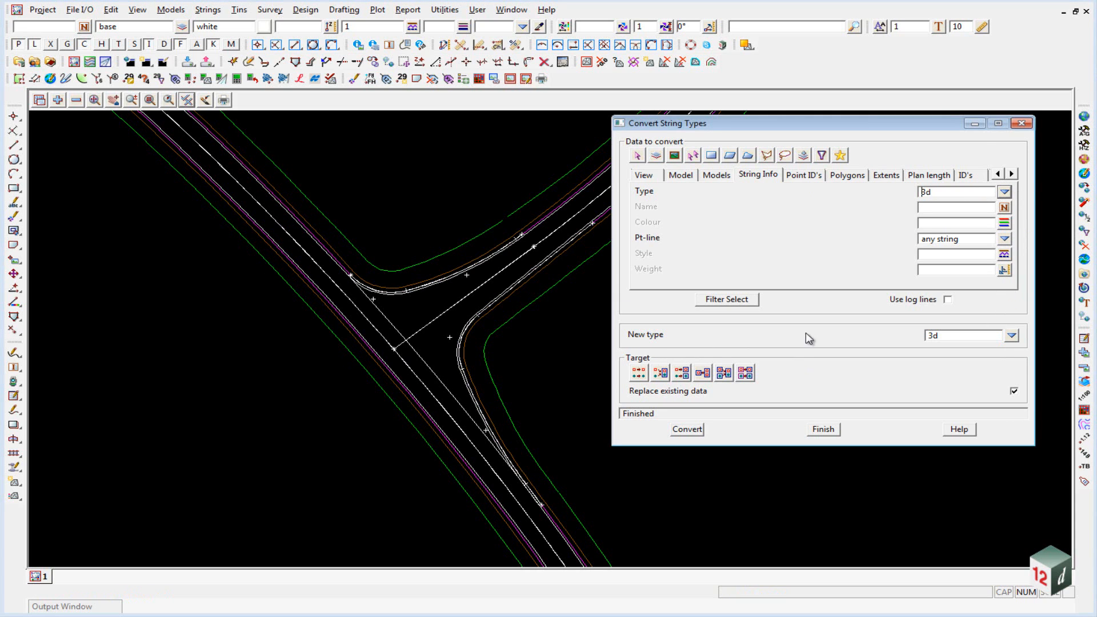
{"action": "left_click", "coordinate": [1011, 336]}
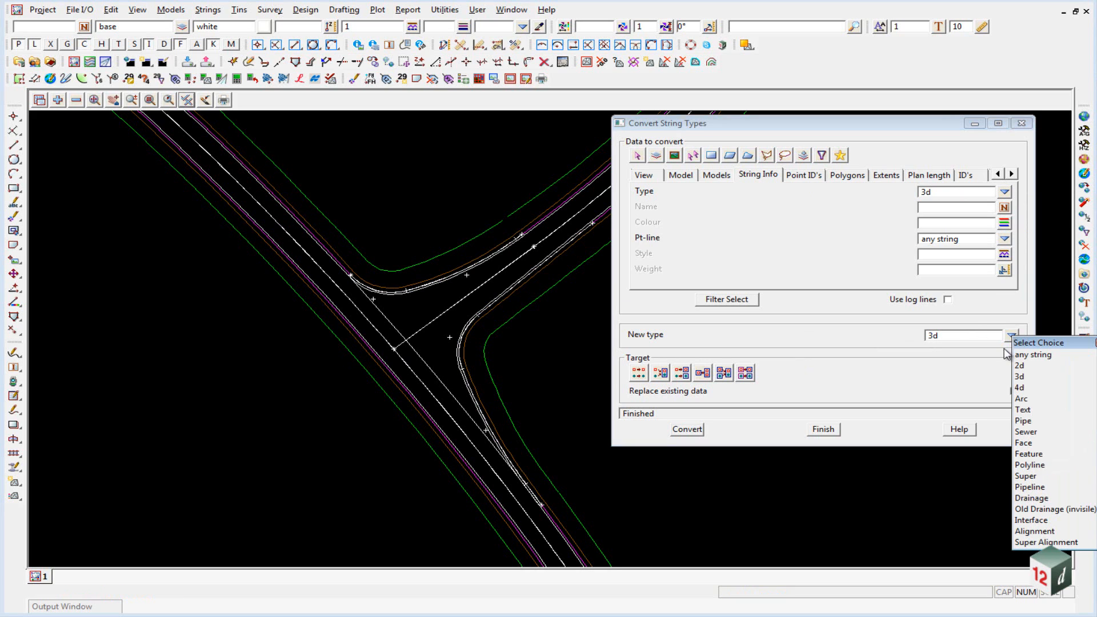
{"action": "mouse_move", "coordinate": [1038, 499]}
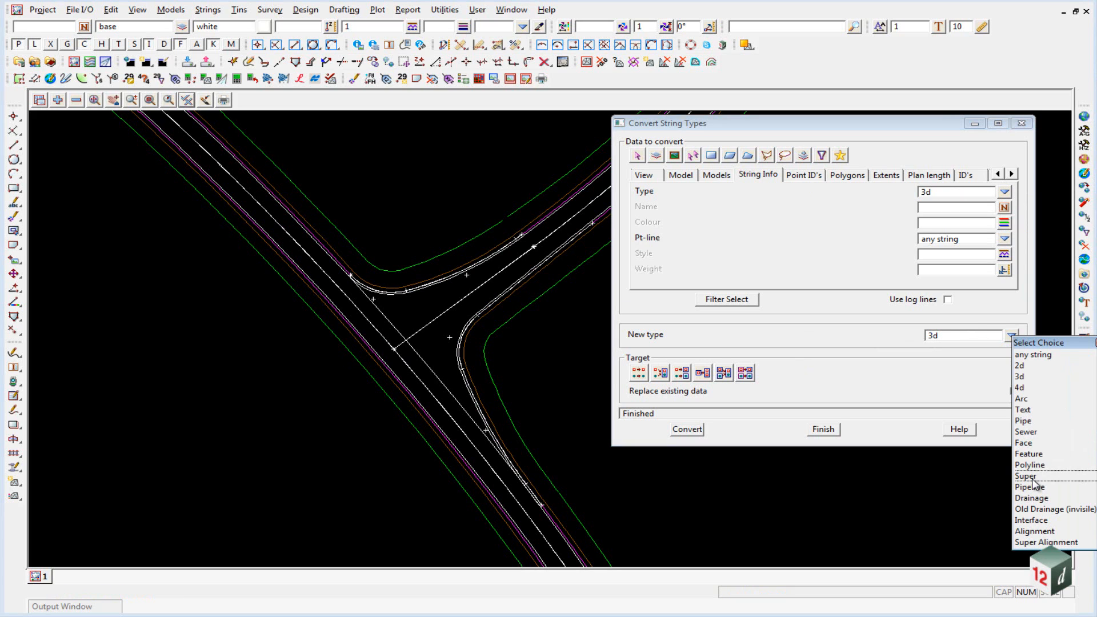
{"action": "left_click", "coordinate": [1023, 476]}
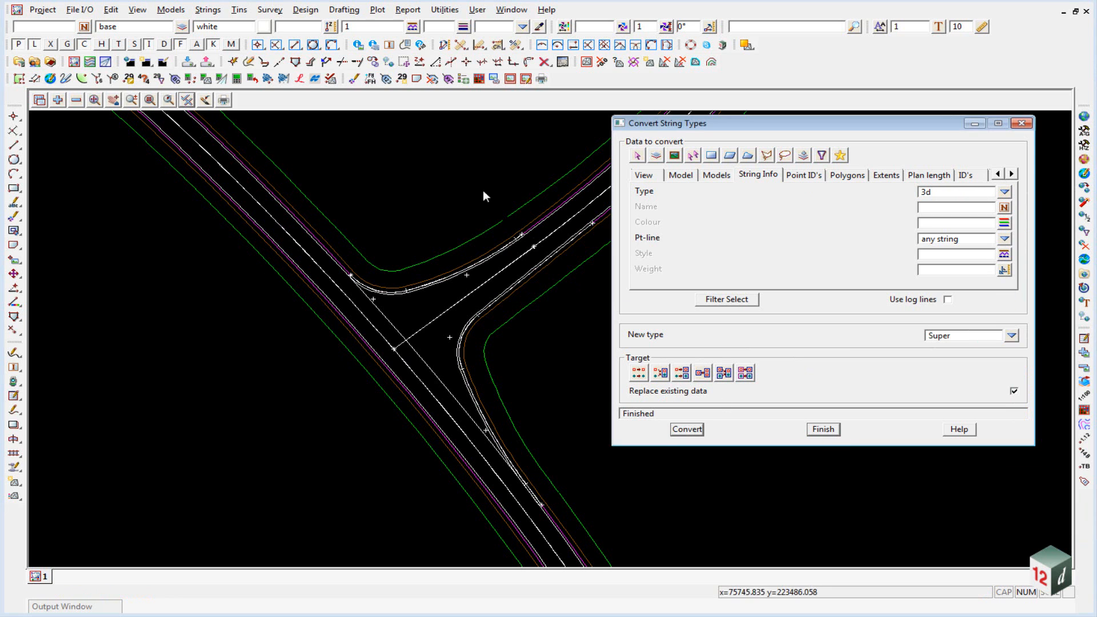